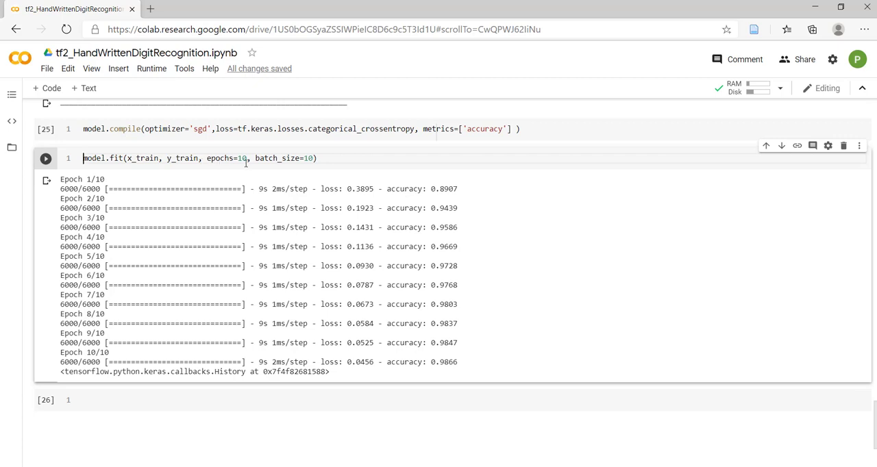
{"action": "mouse_move", "coordinate": [512, 307]}
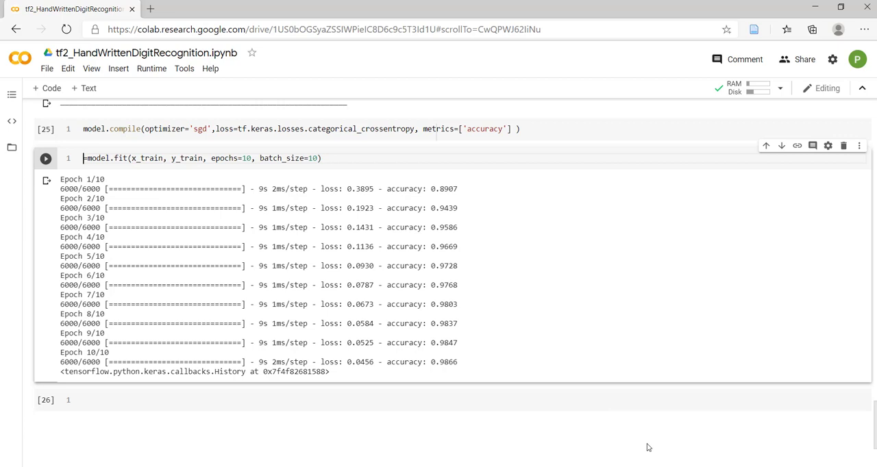
Store the model.fit result in a history variable and rerun the training cell
{"action": "type", "text": "history="}
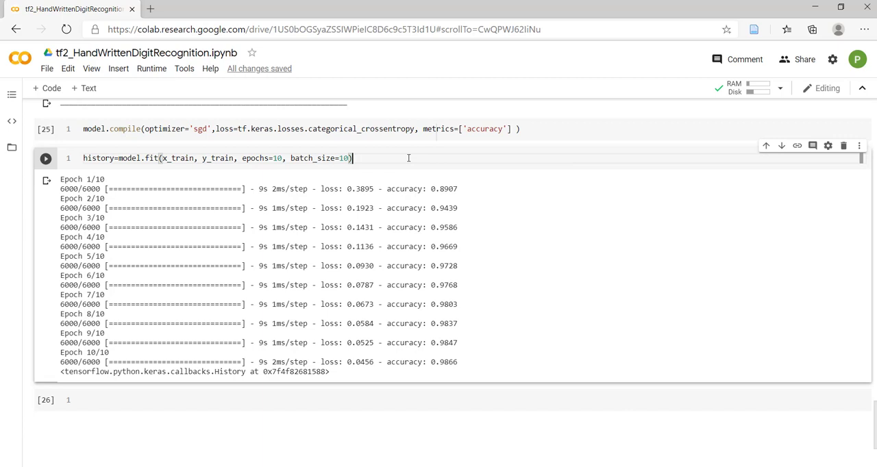
{"action": "left_click", "coordinate": [45, 159]}
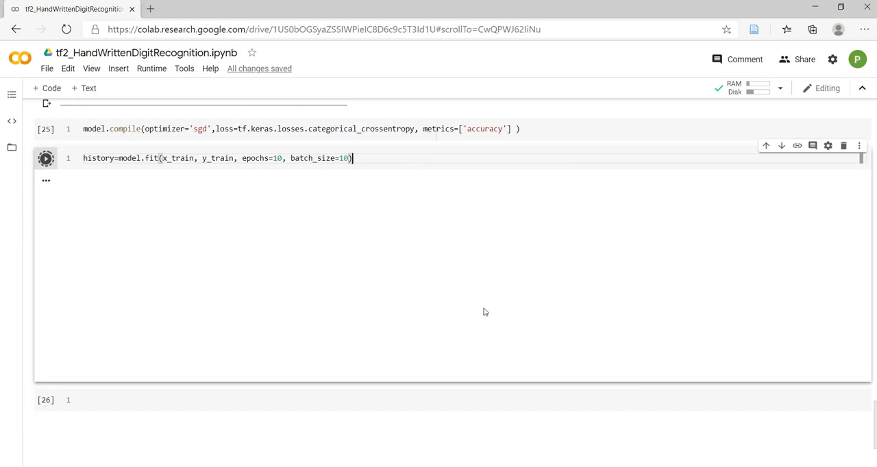
Let the 10-epoch training run finish, reaching 0.9972 accuracy
{"action": "left_click", "coordinate": [45, 159]}
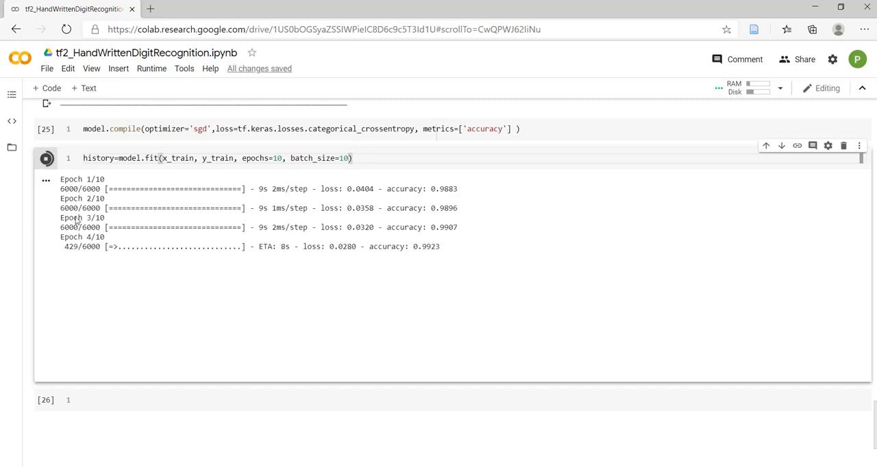
{"action": "mouse_move", "coordinate": [331, 172]}
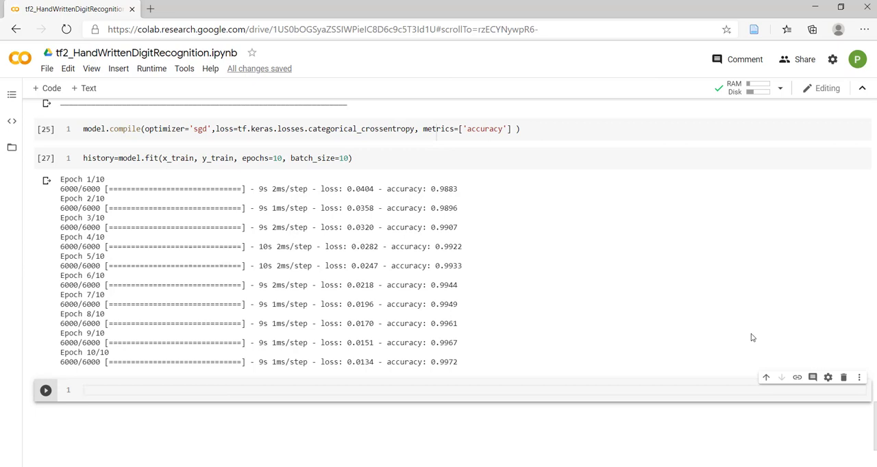
Query history.history in a new cell to show per-epoch loss and accuracy
{"action": "type", "text": "history"}
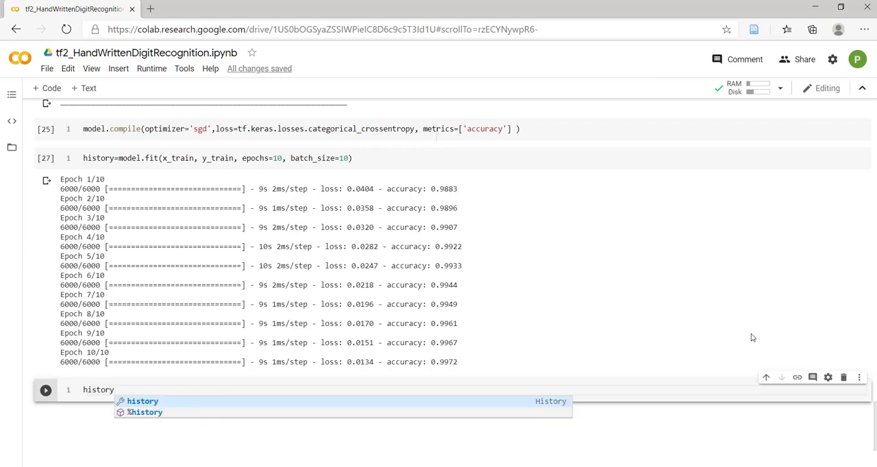
{"action": "type", "text": "."}
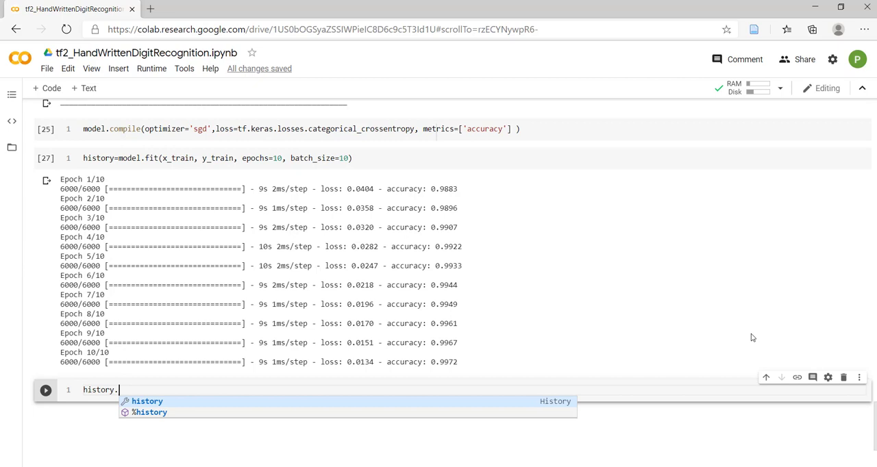
{"action": "type", "text": "history??"}
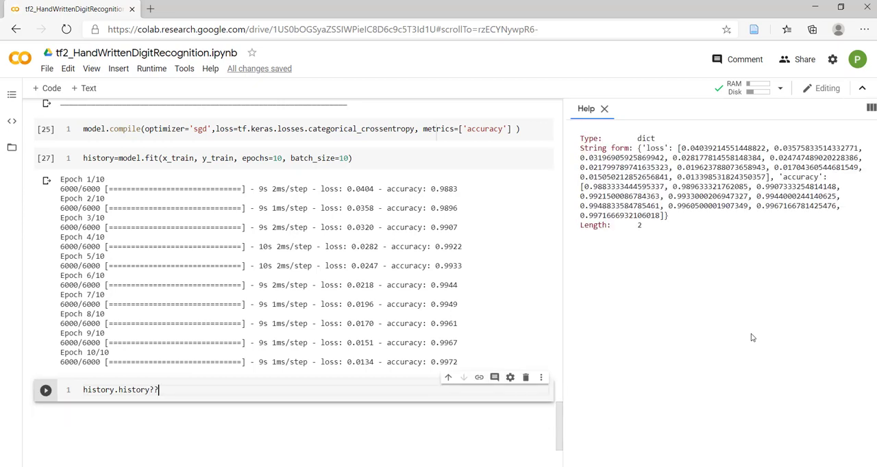
{"action": "mouse_move", "coordinate": [639, 140]}
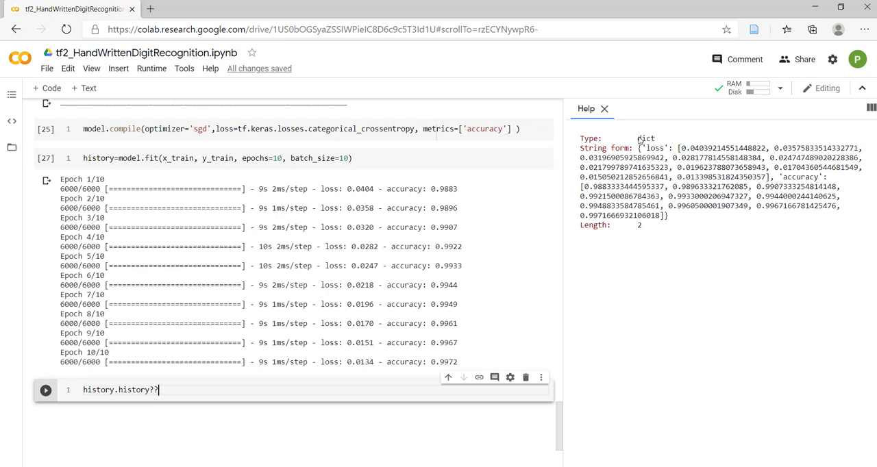
{"action": "double_click", "coordinate": [644, 138]}
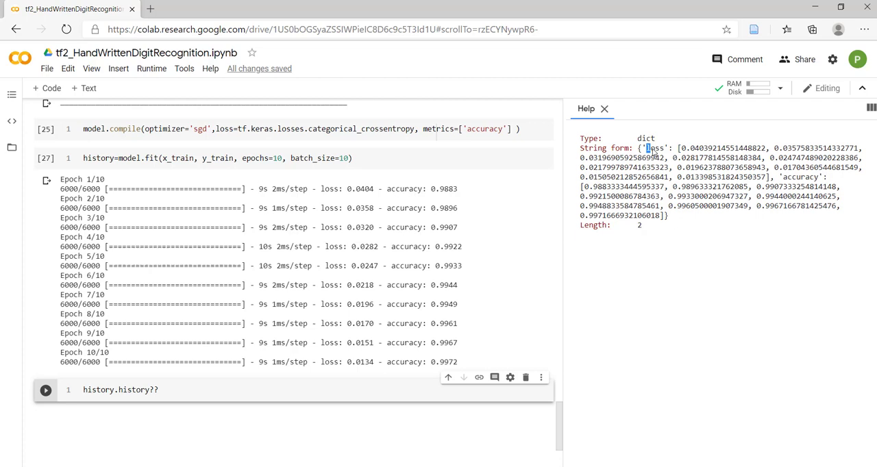
{"action": "double_click", "coordinate": [655, 148]}
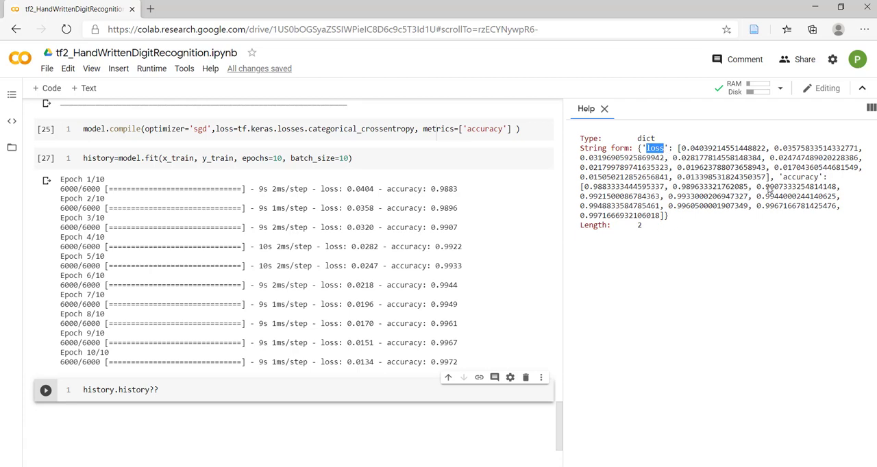
{"action": "double_click", "coordinate": [802, 177]}
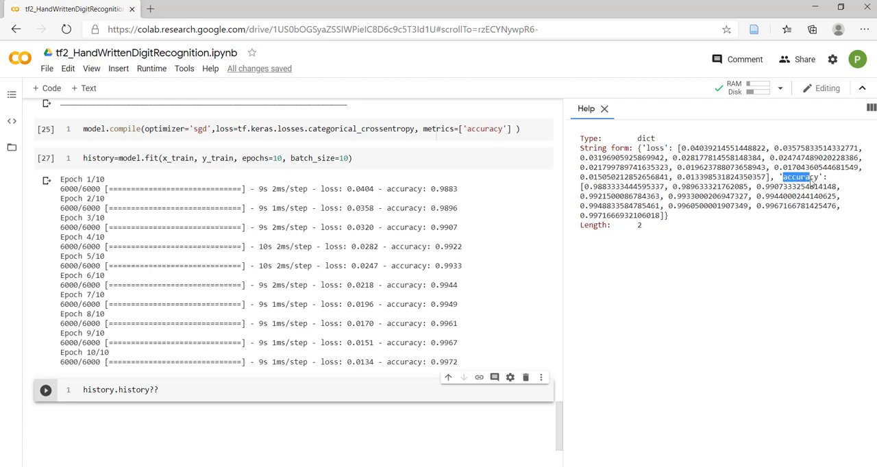
{"action": "double_click", "coordinate": [653, 148]}
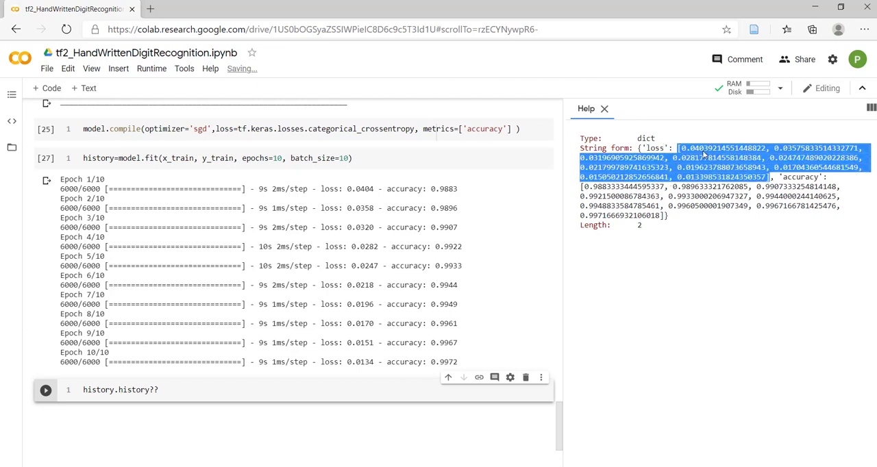
{"action": "mouse_move", "coordinate": [712, 161]}
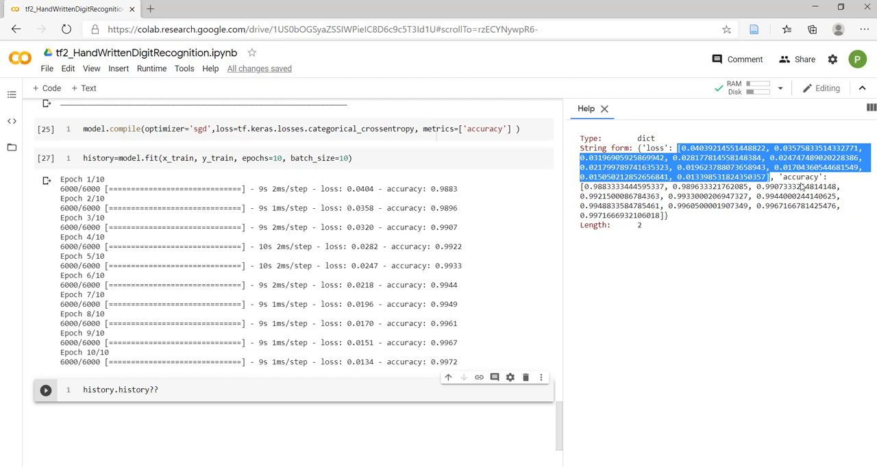
{"action": "left_click", "coordinate": [770, 199]}
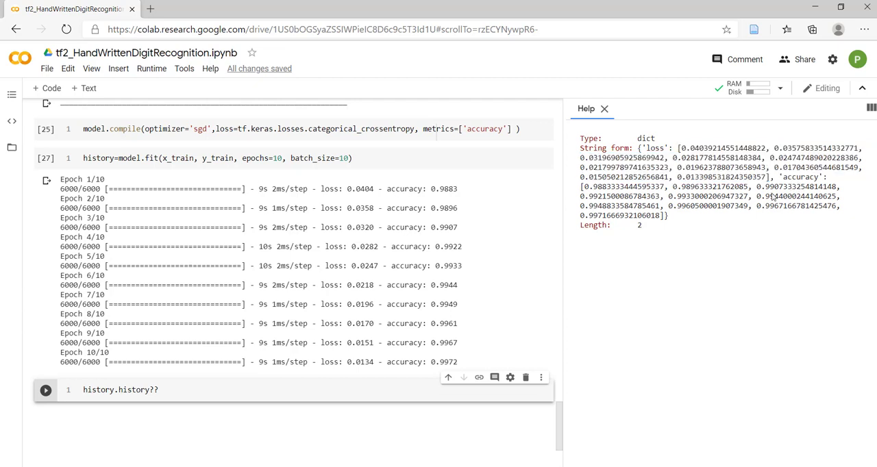
{"action": "left_click_drag", "start_coordinate": [581, 186], "coordinate": [841, 197]}
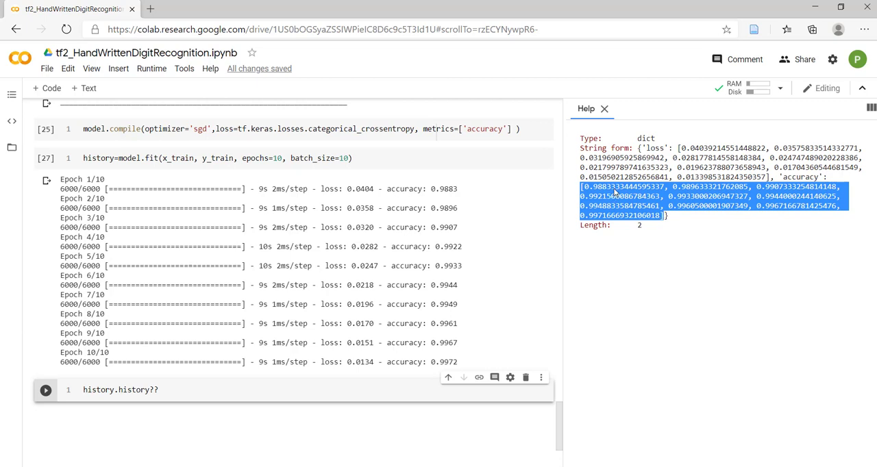
{"action": "mouse_move", "coordinate": [703, 193]}
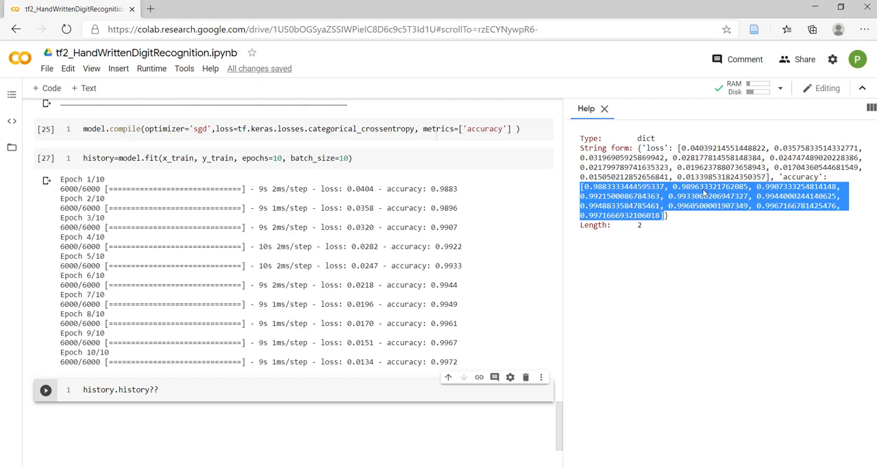
{"action": "mouse_move", "coordinate": [737, 211]}
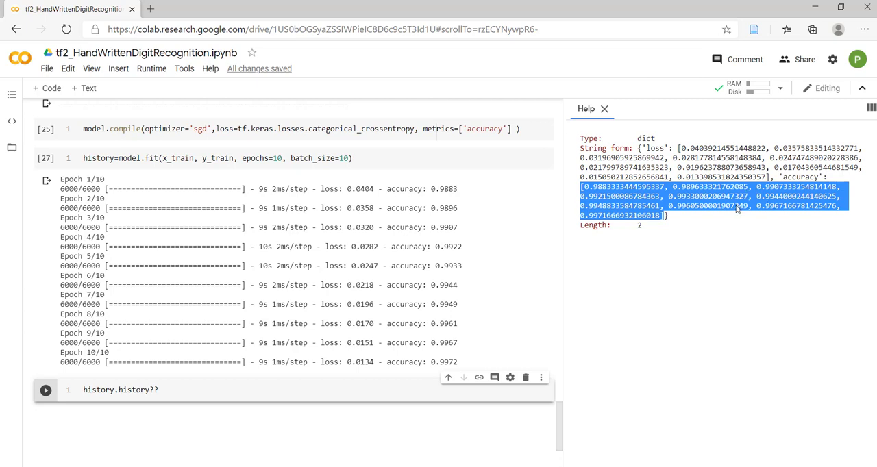
{"action": "mouse_move", "coordinate": [669, 250]}
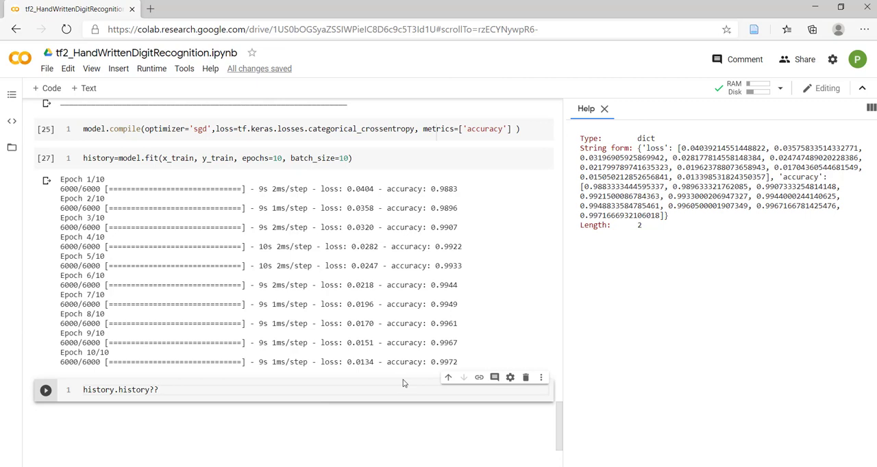
{"action": "key", "text": "Backspace"}
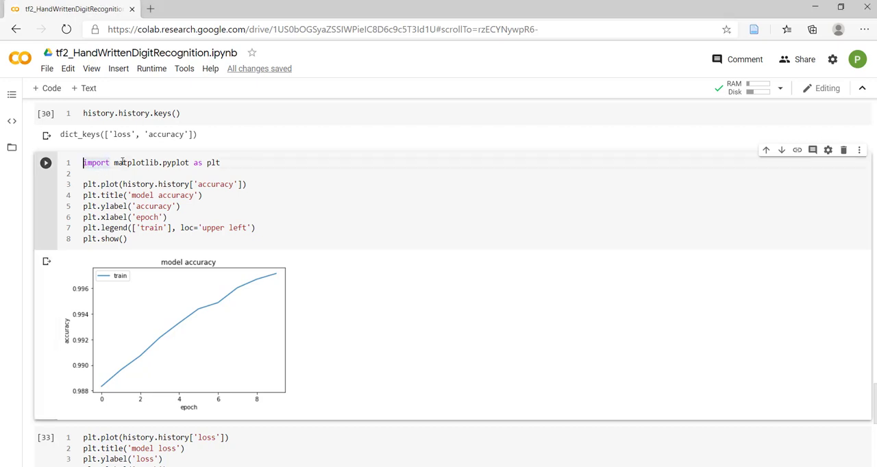
{"action": "triple_click", "coordinate": [151, 162]}
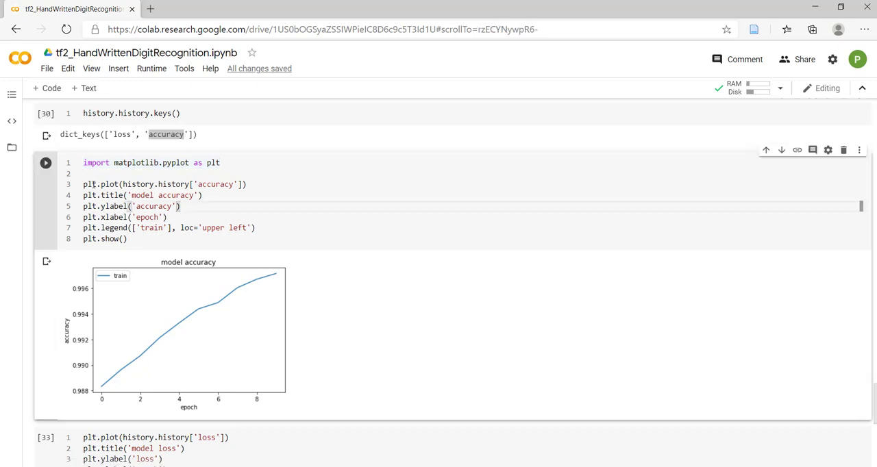
{"action": "double_click", "coordinate": [101, 184]}
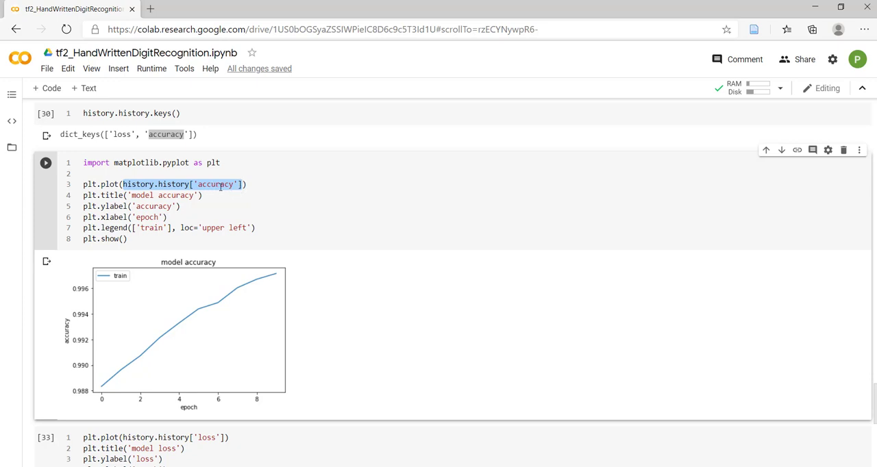
{"action": "mouse_move", "coordinate": [105, 387]}
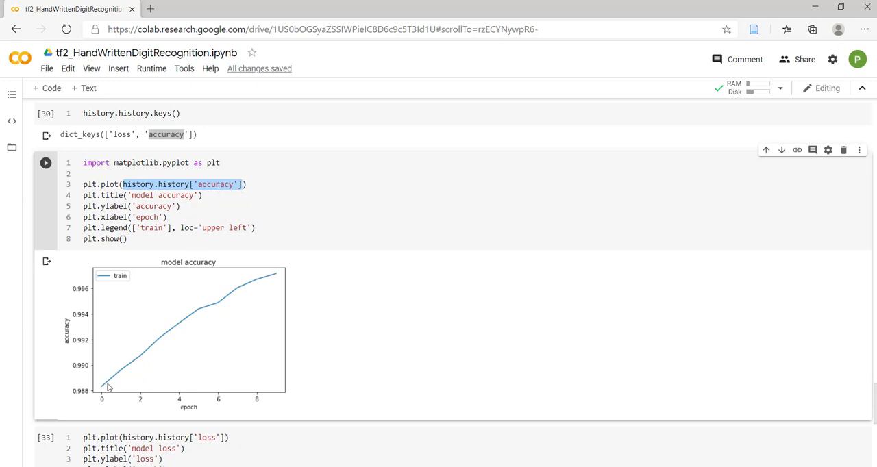
{"action": "mouse_move", "coordinate": [278, 286]}
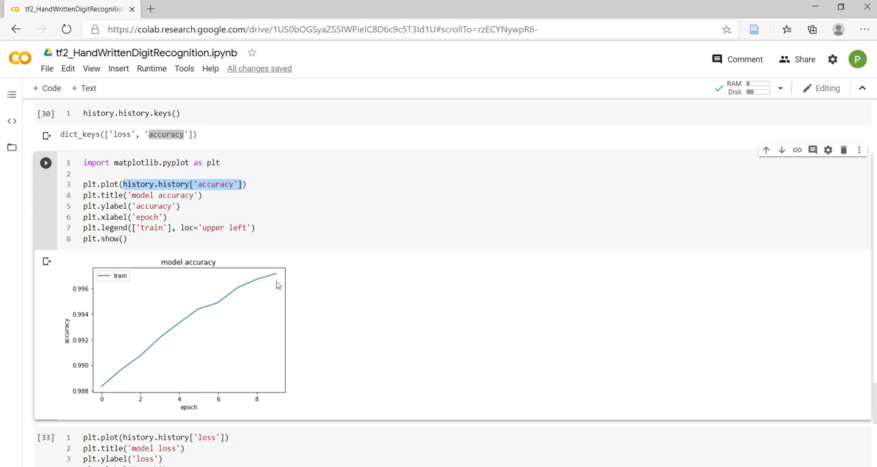
{"action": "mouse_move", "coordinate": [128, 195]}
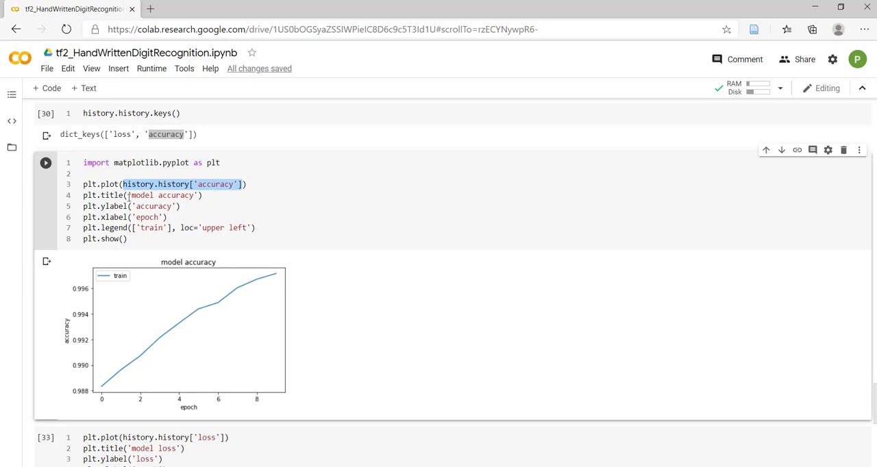
{"action": "mouse_move", "coordinate": [161, 266]}
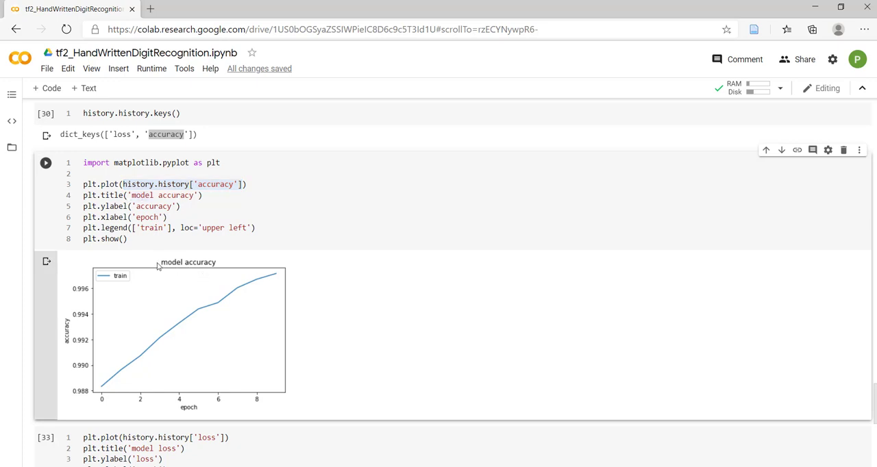
{"action": "mouse_move", "coordinate": [163, 263]}
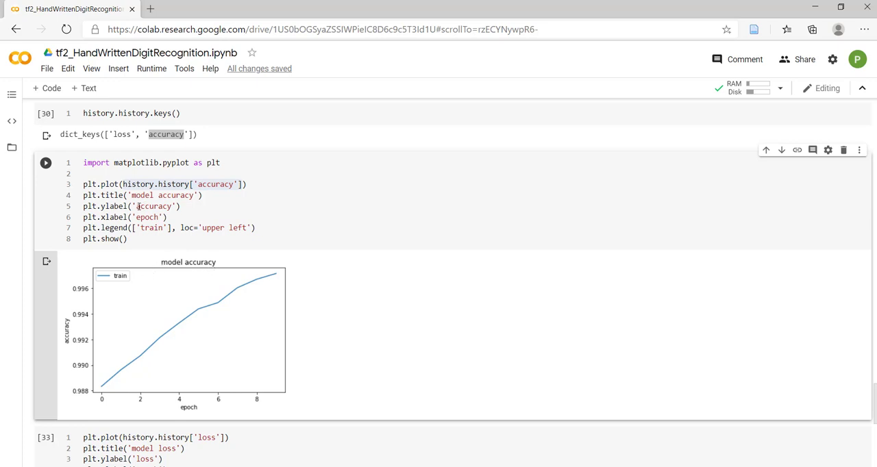
{"action": "double_click", "coordinate": [154, 206]}
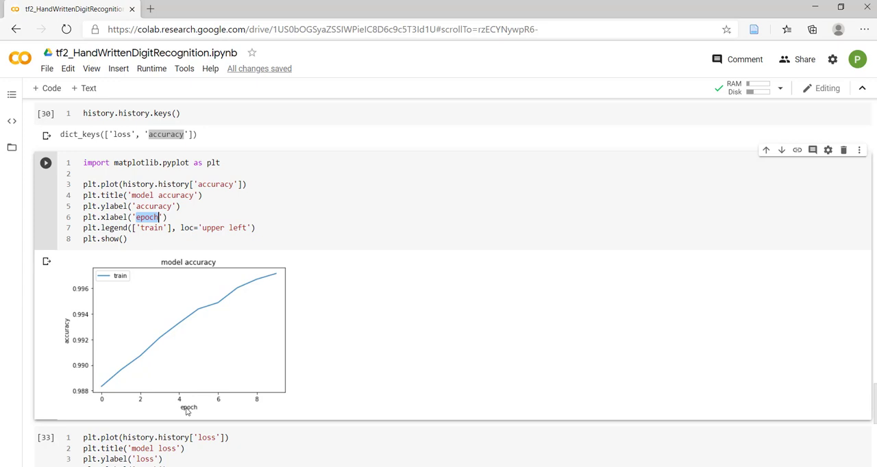
{"action": "mouse_move", "coordinate": [293, 401]}
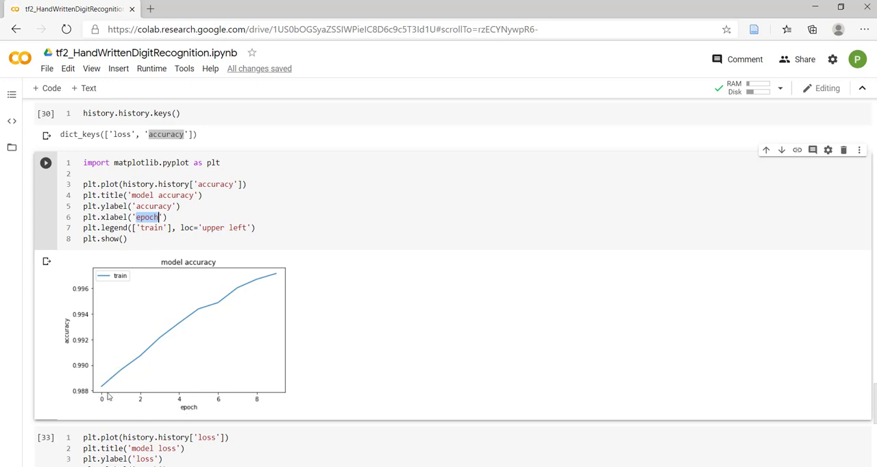
{"action": "mouse_move", "coordinate": [268, 284]}
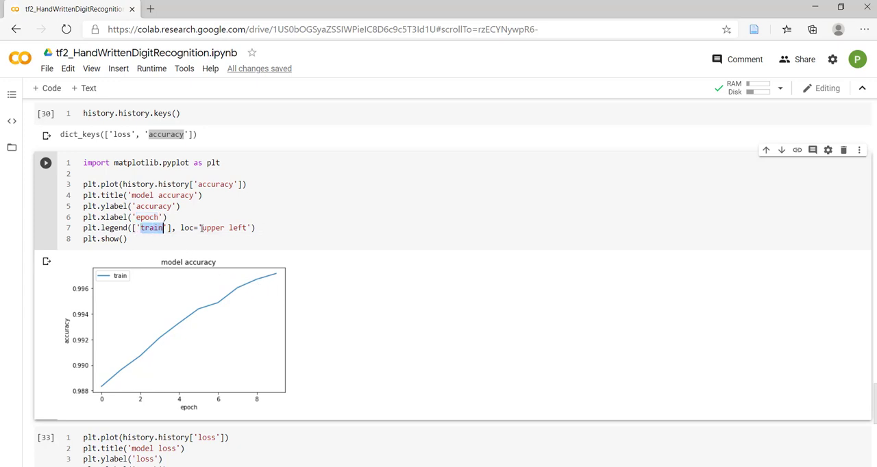
{"action": "left_click", "coordinate": [201, 228]}
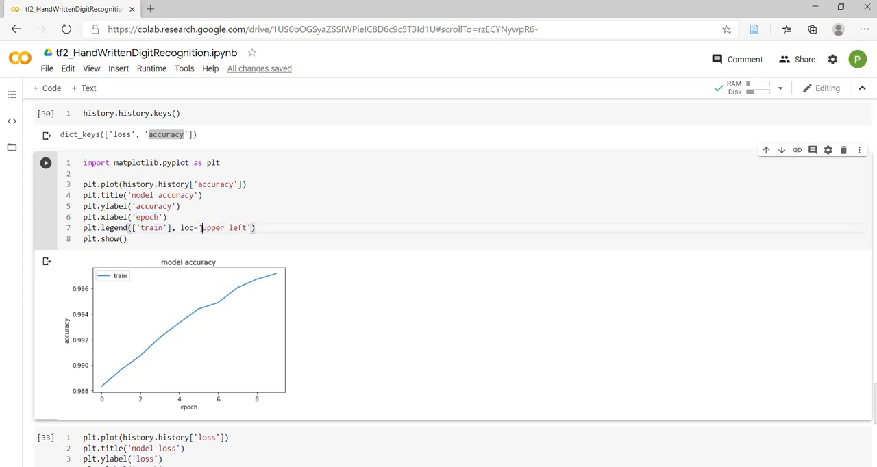
{"action": "double_click", "coordinate": [214, 228]}
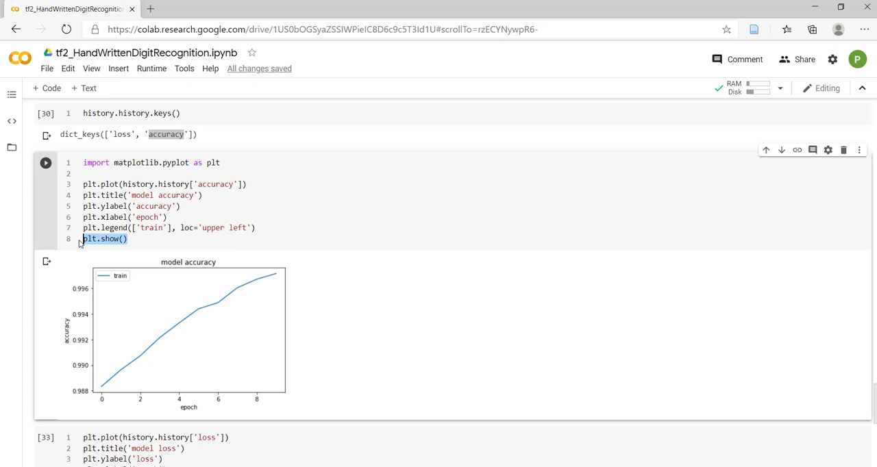
{"action": "mouse_move", "coordinate": [182, 373]}
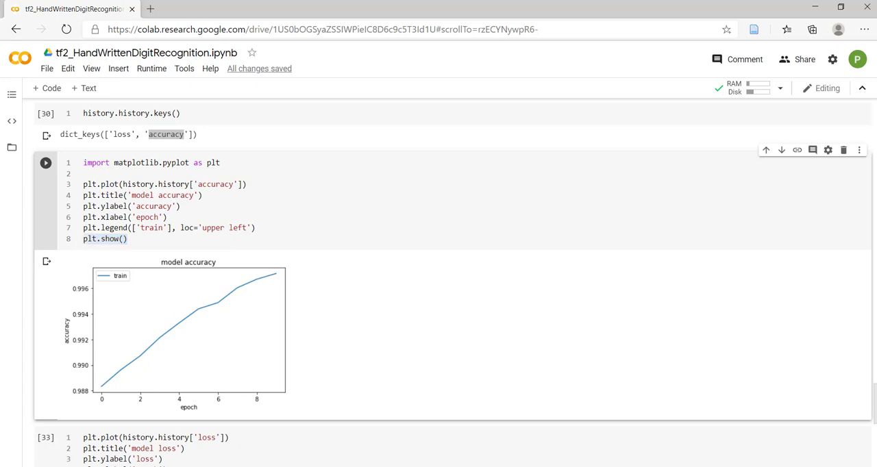
{"action": "scroll", "scroll_direction": "down", "scroll_amount": 3}
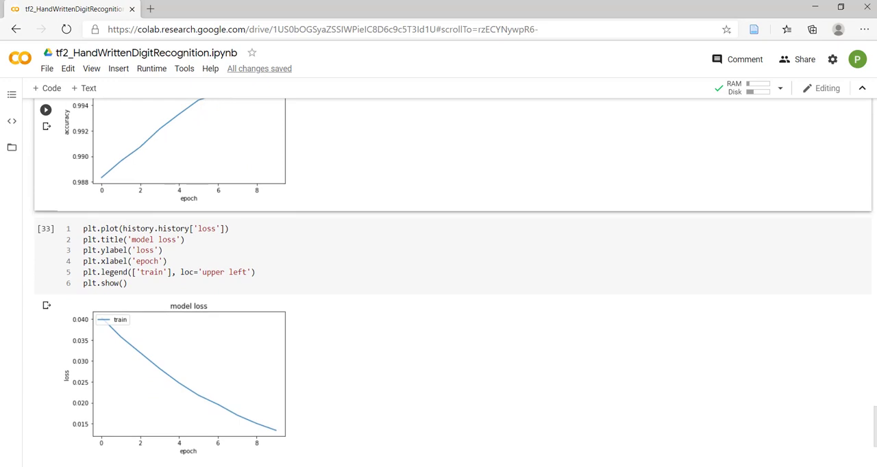
{"action": "scroll", "scroll_direction": "down", "scroll_amount": 3}
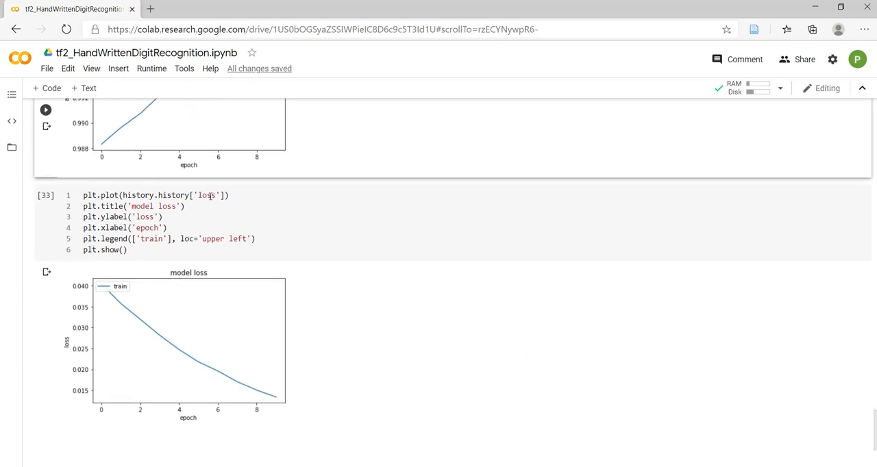
{"action": "double_click", "coordinate": [175, 195]}
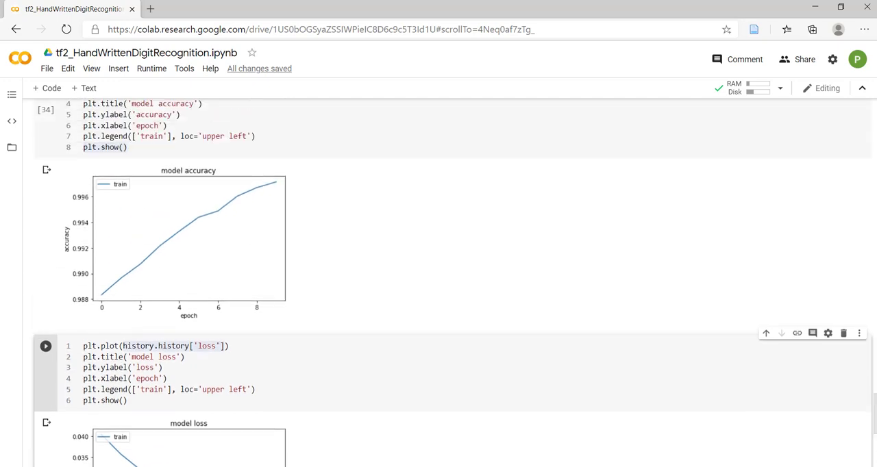
{"action": "mouse_move", "coordinate": [98, 295]}
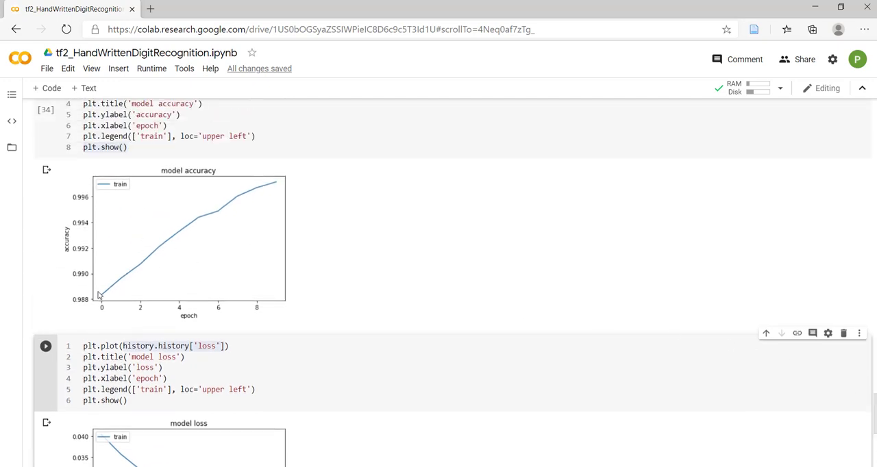
{"action": "mouse_move", "coordinate": [114, 288]}
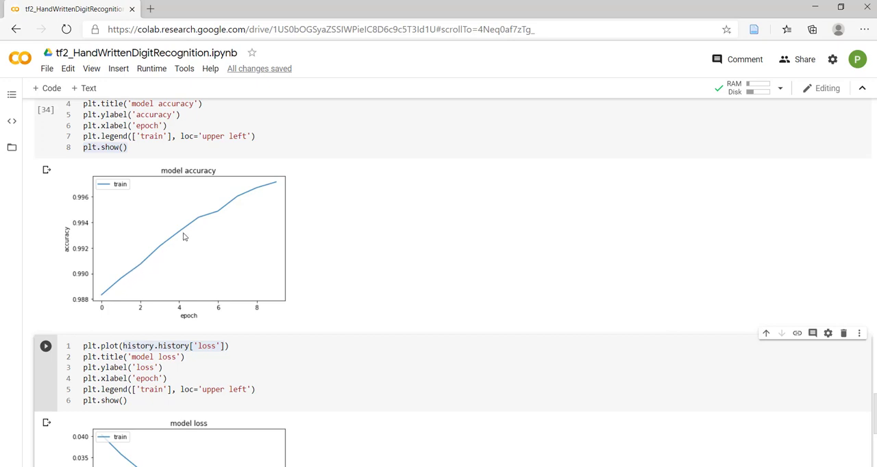
{"action": "mouse_move", "coordinate": [104, 300]}
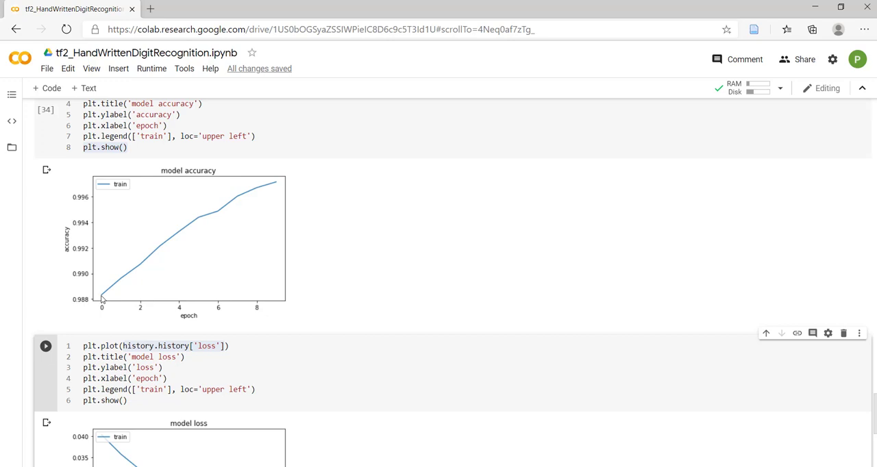
{"action": "mouse_move", "coordinate": [185, 217]}
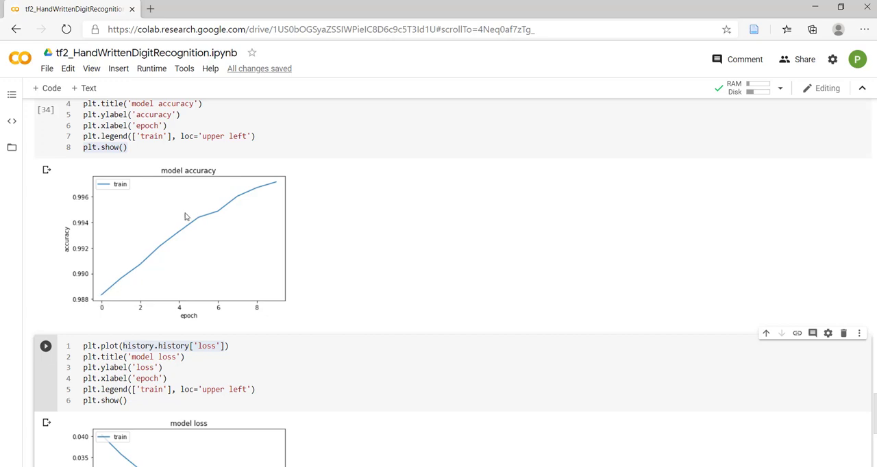
{"action": "mouse_move", "coordinate": [273, 186]}
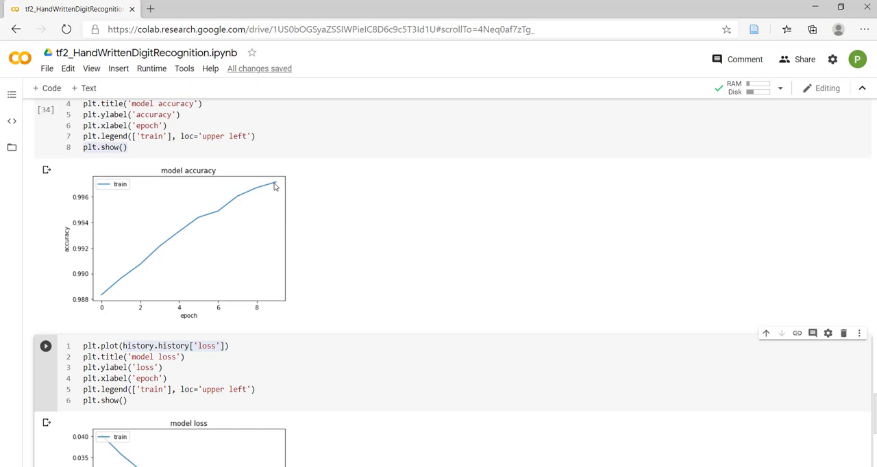
{"action": "mouse_move", "coordinate": [96, 205]}
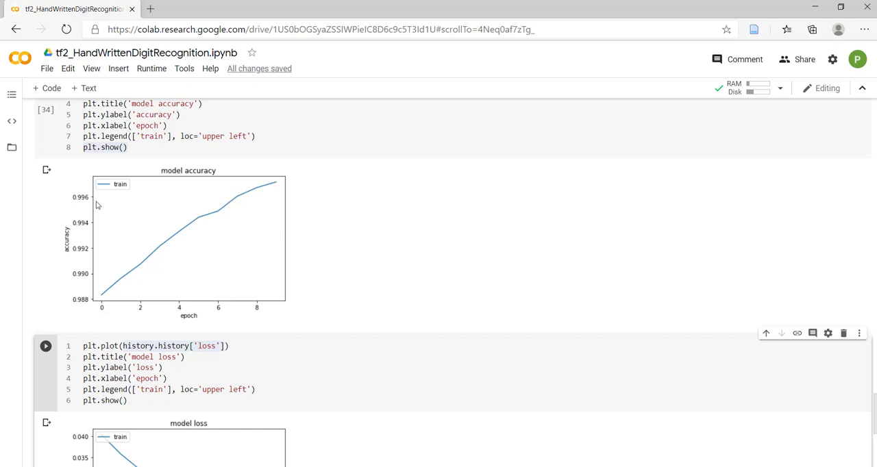
{"action": "mouse_move", "coordinate": [93, 200]}
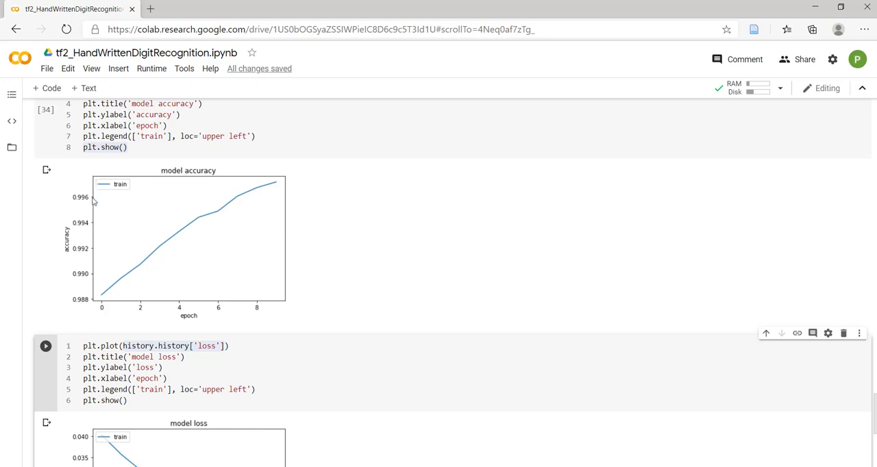
{"action": "mouse_move", "coordinate": [77, 204]}
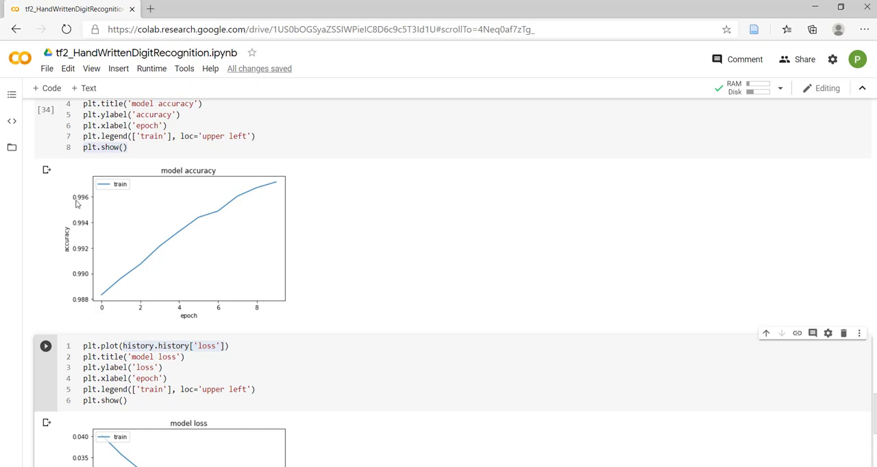
{"action": "mouse_move", "coordinate": [829, 354]}
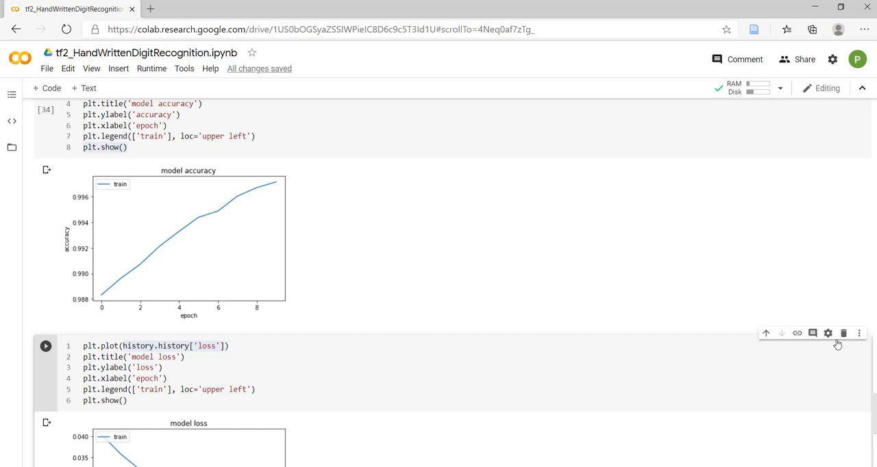
{"action": "scroll", "scroll_direction": "down", "scroll_amount": 3}
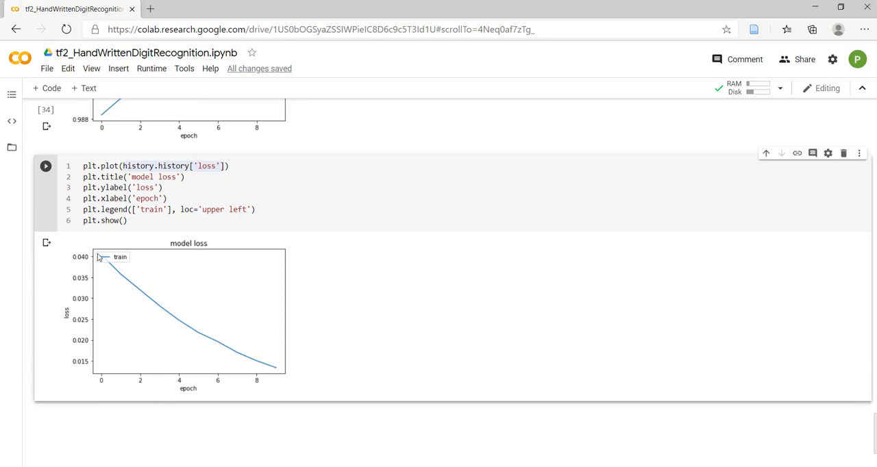
{"action": "mouse_move", "coordinate": [156, 301]}
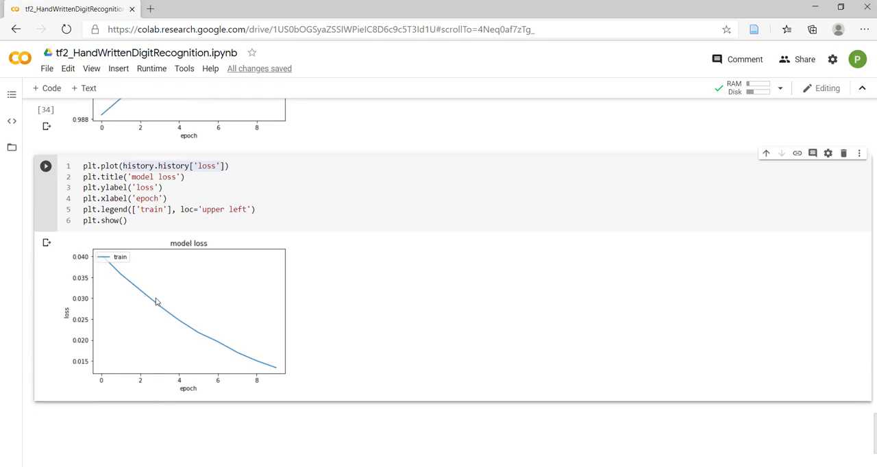
{"action": "mouse_move", "coordinate": [98, 277]}
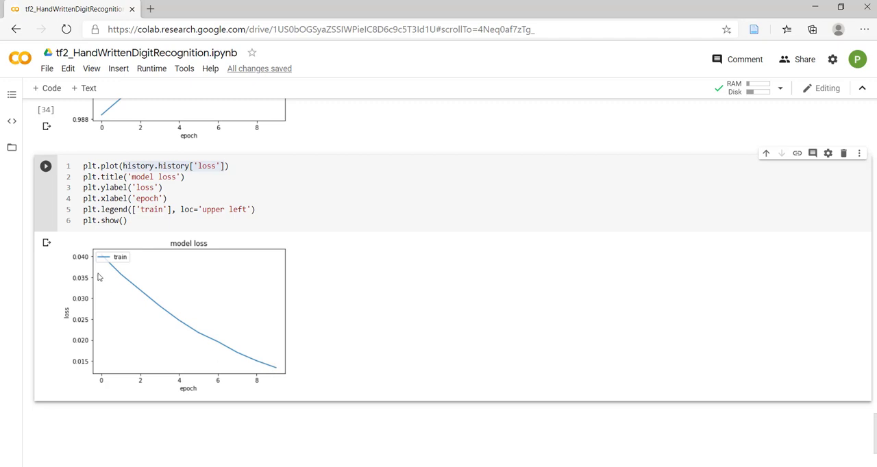
{"action": "mouse_move", "coordinate": [100, 255]}
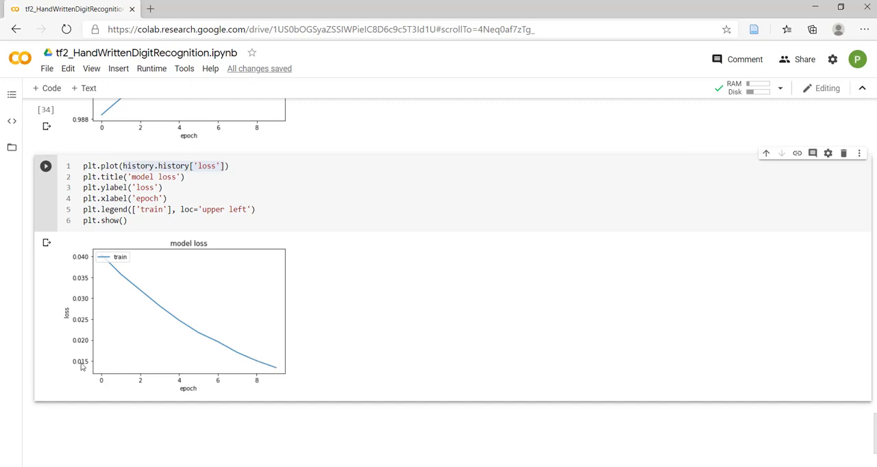
{"action": "mouse_move", "coordinate": [112, 369]}
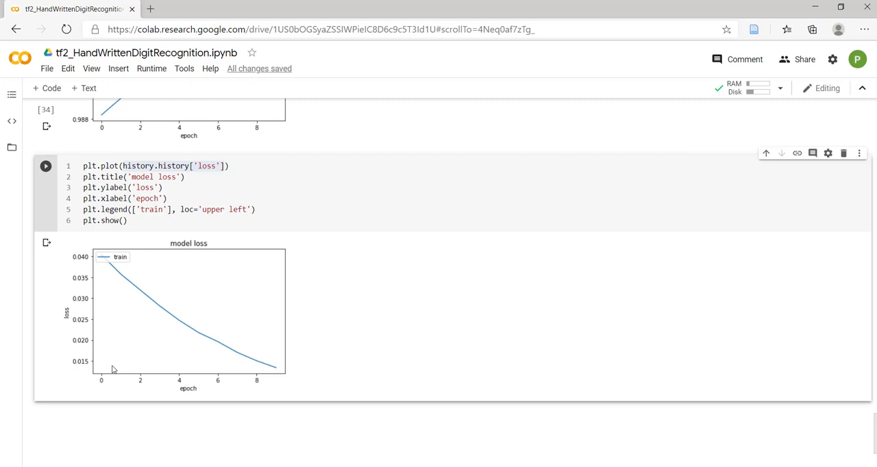
{"action": "mouse_move", "coordinate": [178, 135]}
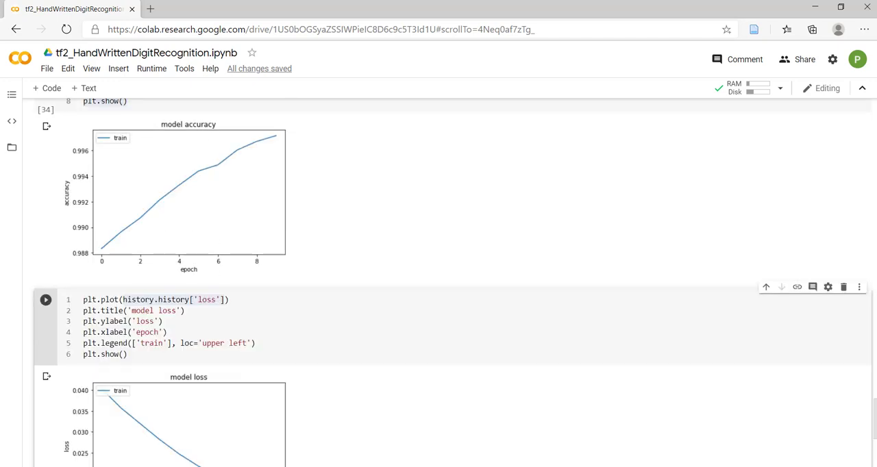
{"action": "mouse_move", "coordinate": [117, 246]}
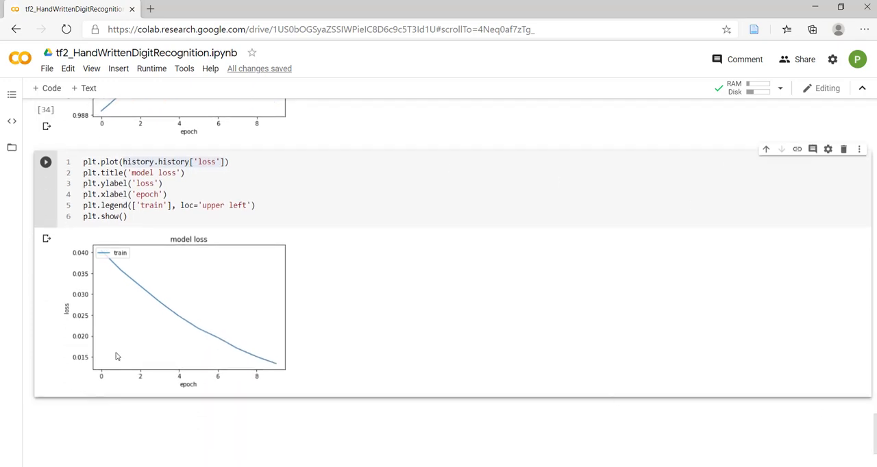
{"action": "mouse_move", "coordinate": [284, 348]}
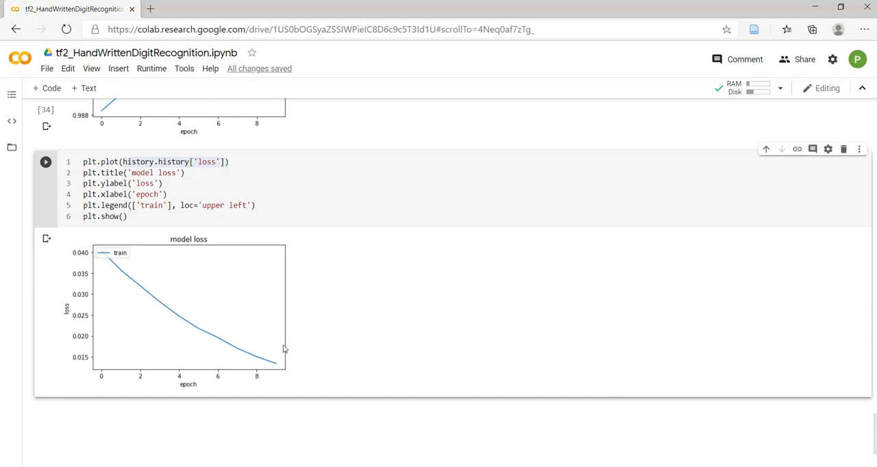
{"action": "mouse_move", "coordinate": [322, 354]}
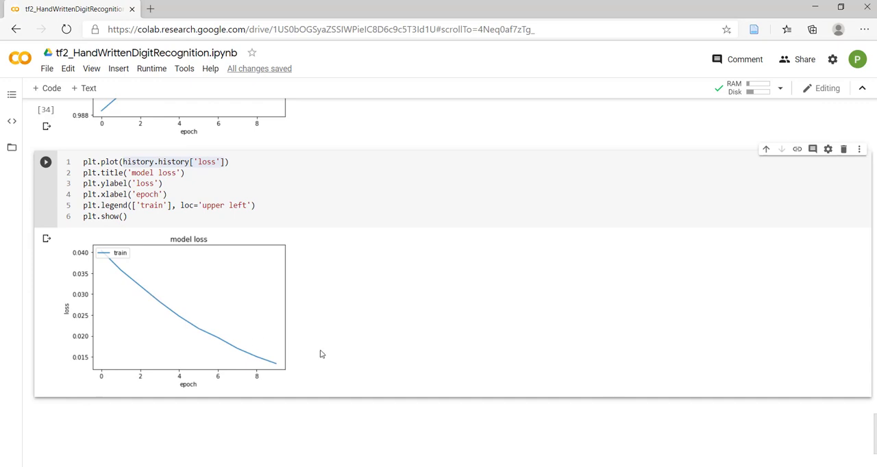